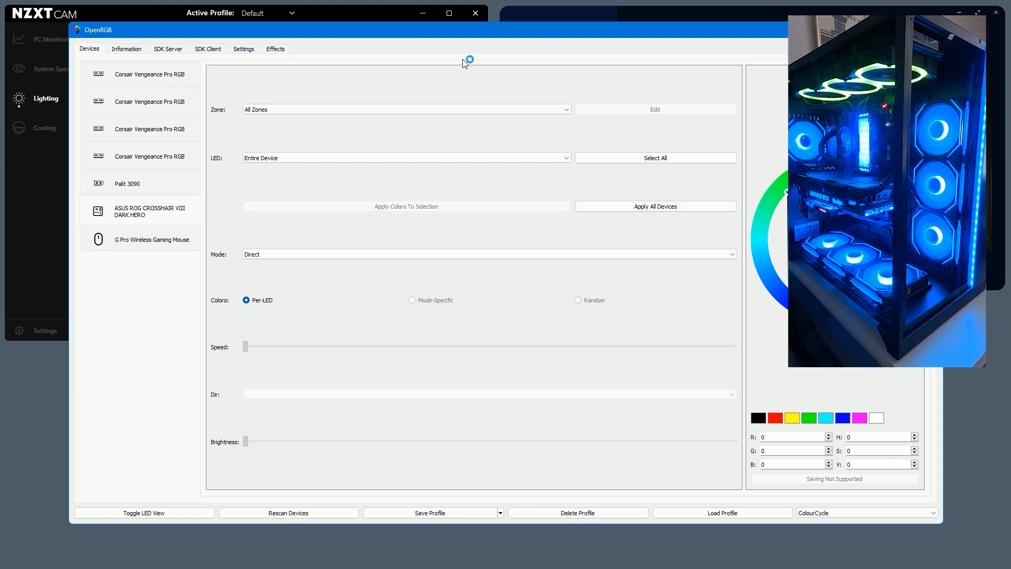
- Show the Plugins settings listing the OpenRGB Effects Plugin 0.9 as enabled
{"action": "left_click", "coordinate": [244, 48]}
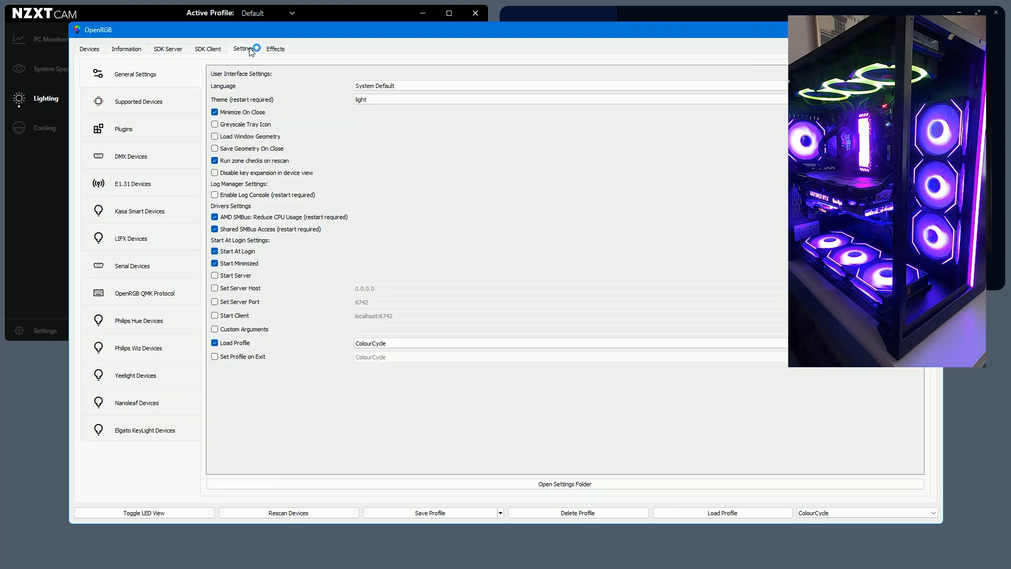
{"action": "left_click", "coordinate": [123, 128]}
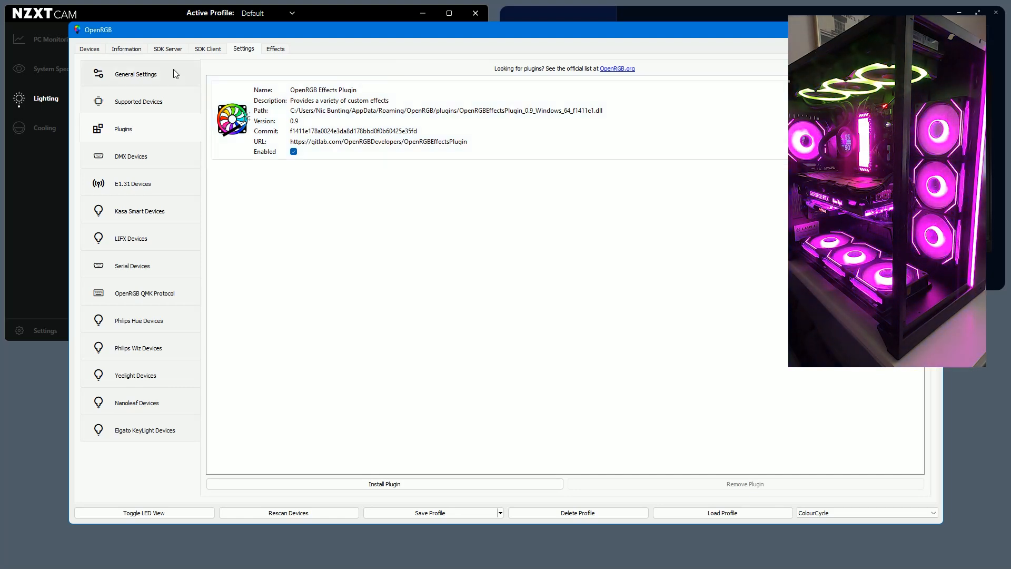
- Return to General Settings showing start at login, start minimized and the ColourCycle login profile
{"action": "left_click", "coordinate": [135, 74]}
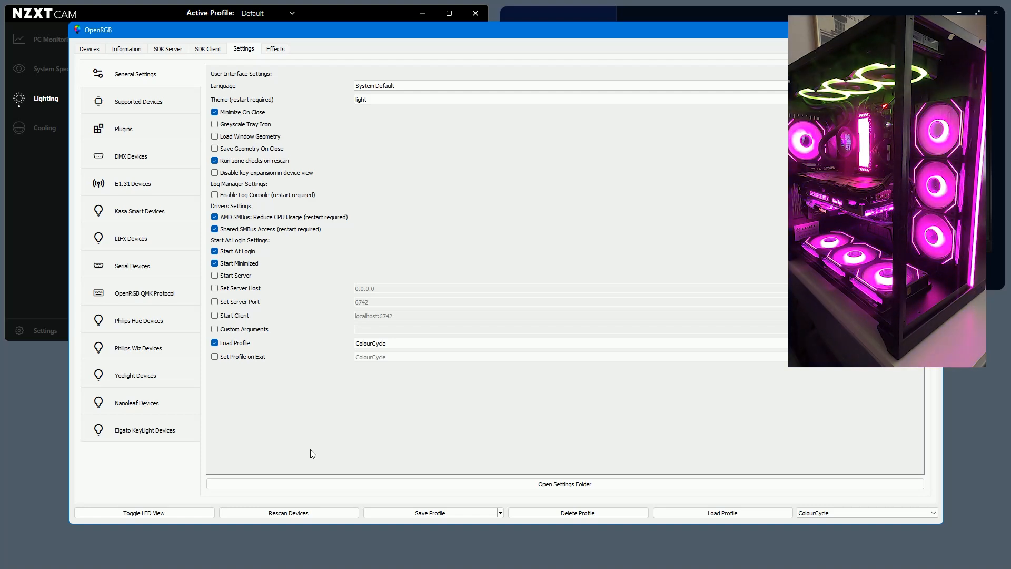
{"action": "left_click", "coordinate": [391, 343]}
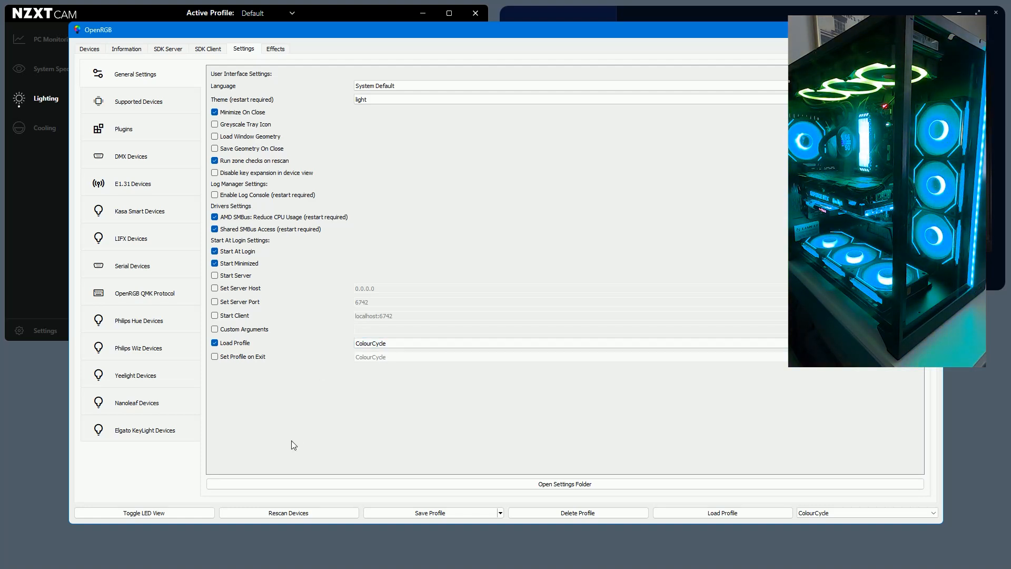
{"action": "mouse_move", "coordinate": [326, 440]}
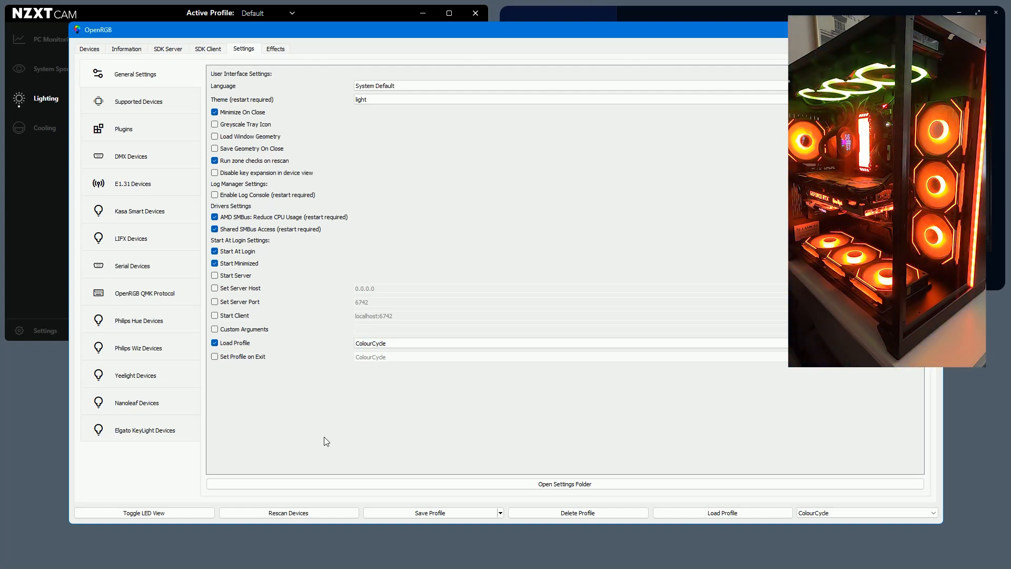
{"action": "left_click", "coordinate": [275, 49]}
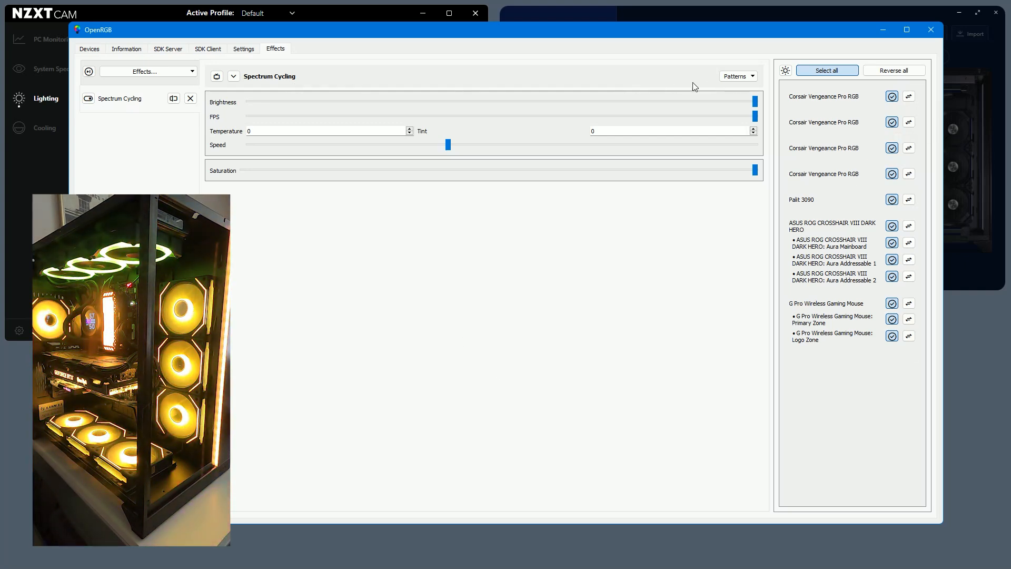
{"action": "left_click", "coordinate": [737, 76]}
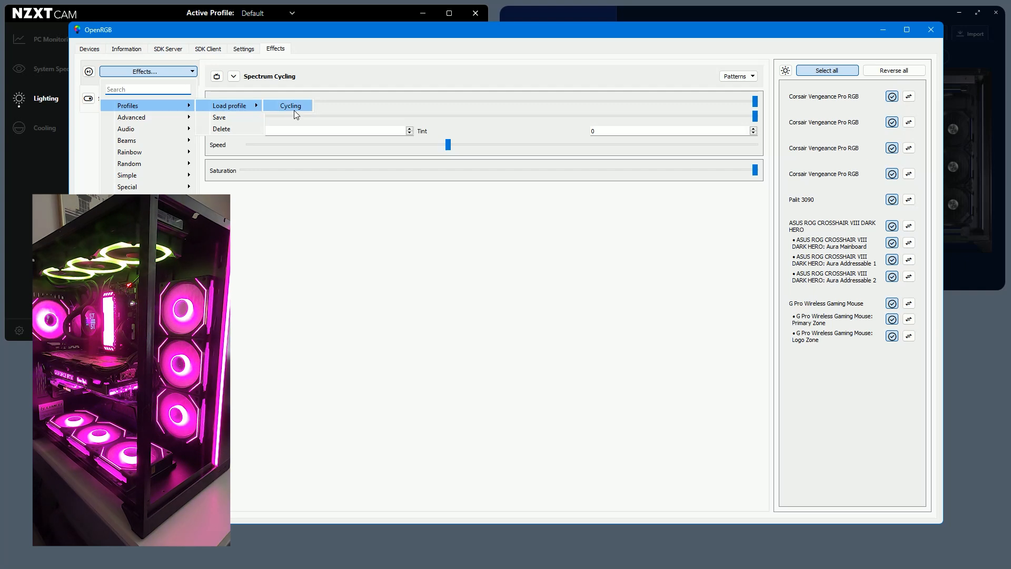
{"action": "left_click", "coordinate": [290, 105]}
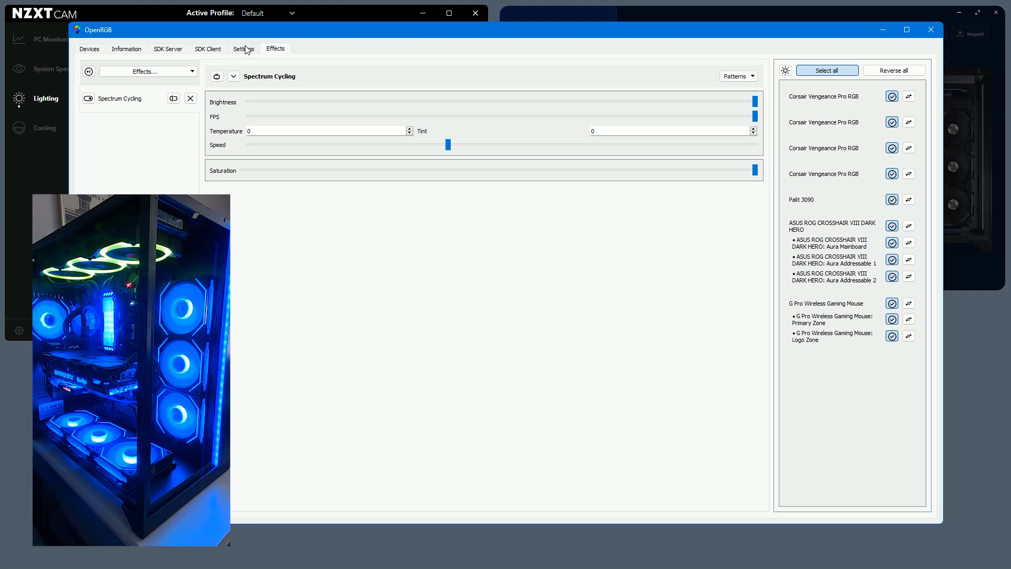
{"action": "left_click", "coordinate": [243, 49]}
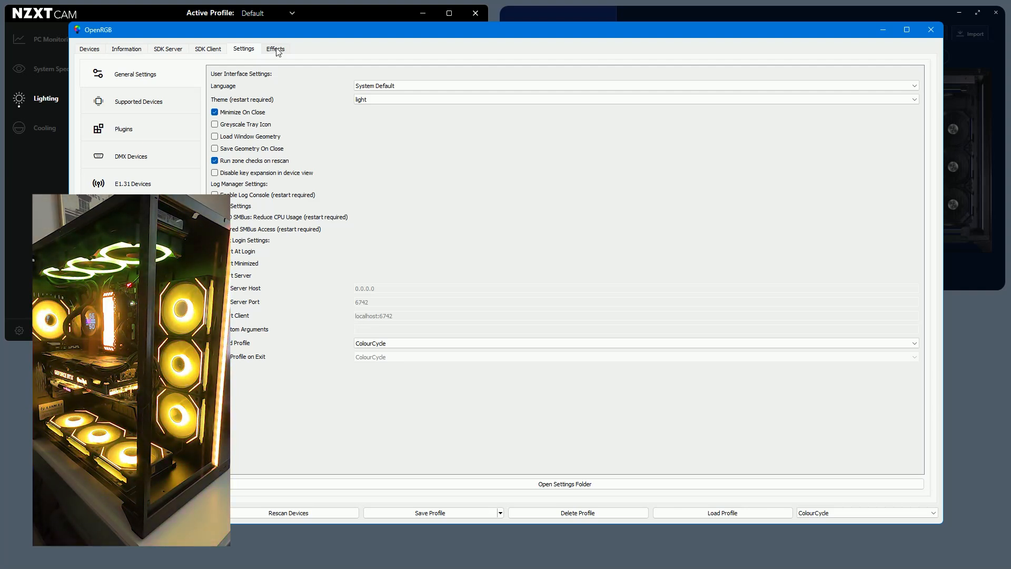
- On the Effects tab, add the Hypnotoad rainbow effect and apply it to all devices
{"action": "left_click", "coordinate": [275, 48]}
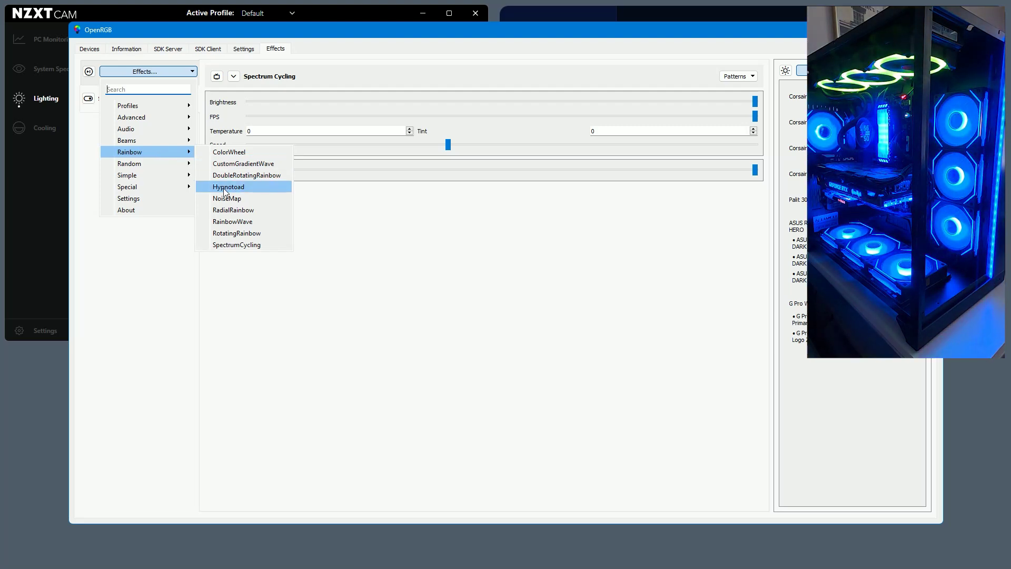
{"action": "left_click", "coordinate": [228, 186]}
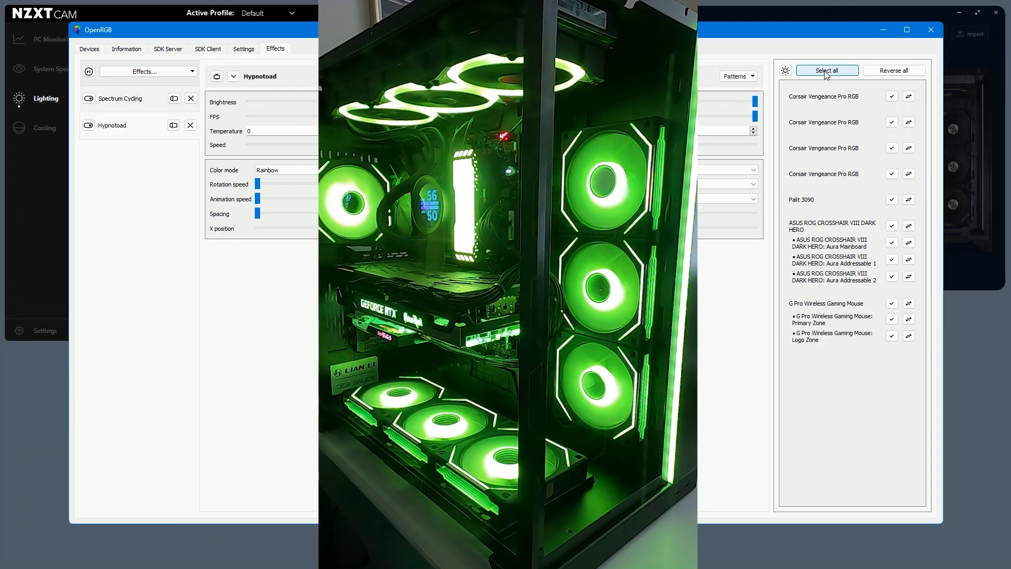
{"action": "left_click", "coordinate": [826, 70]}
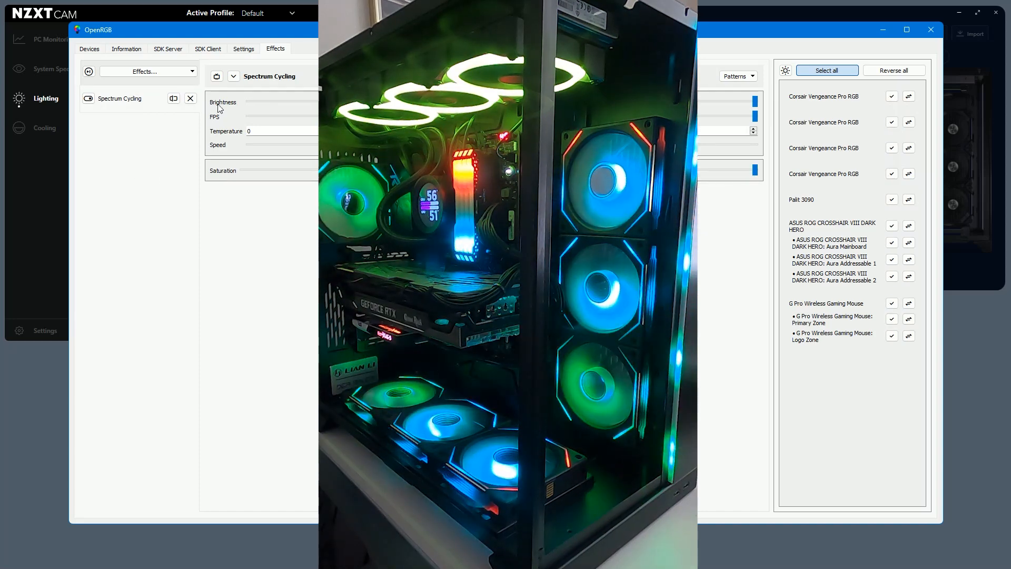
- Add the RainbowWave effect from Effects > Rainbow and apply it to every device
{"action": "left_click", "coordinate": [148, 71]}
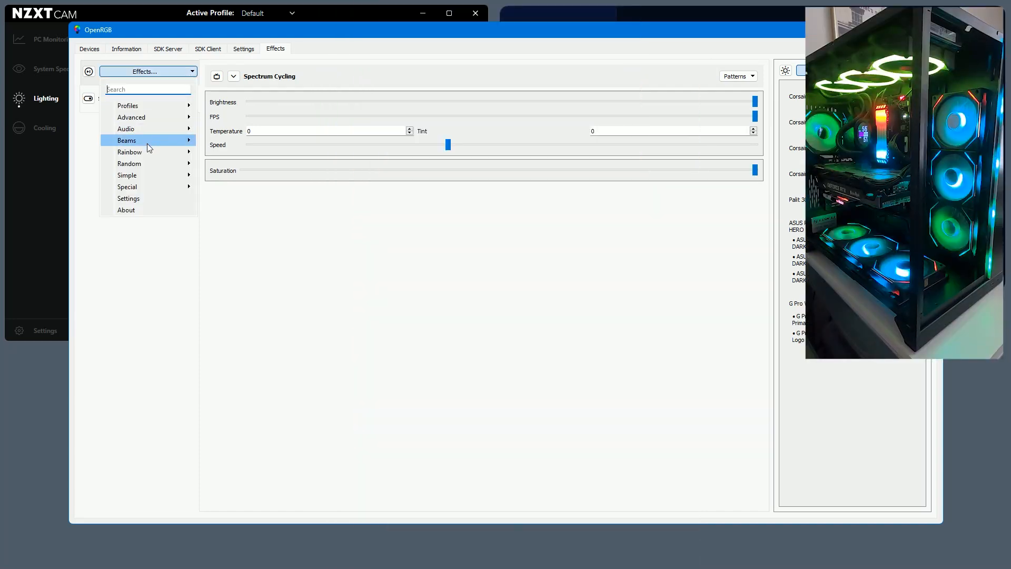
{"action": "mouse_move", "coordinate": [130, 152]}
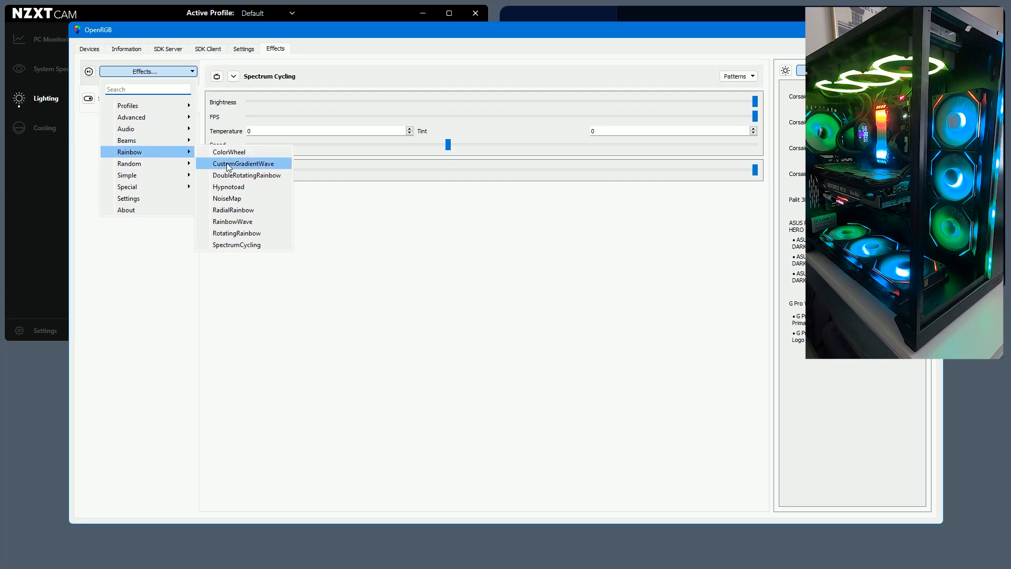
{"action": "left_click", "coordinate": [232, 221]}
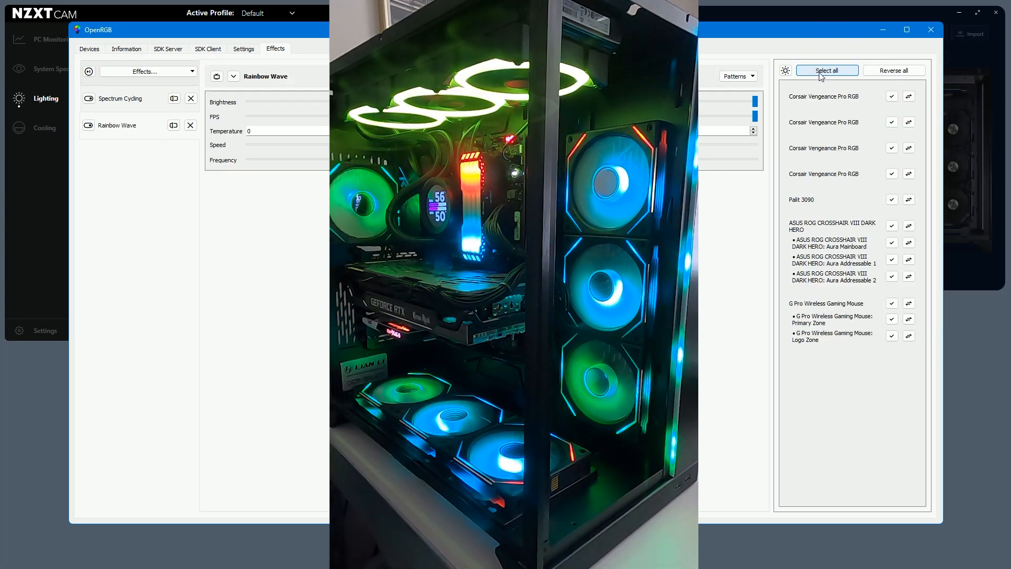
{"action": "left_click", "coordinate": [827, 70]}
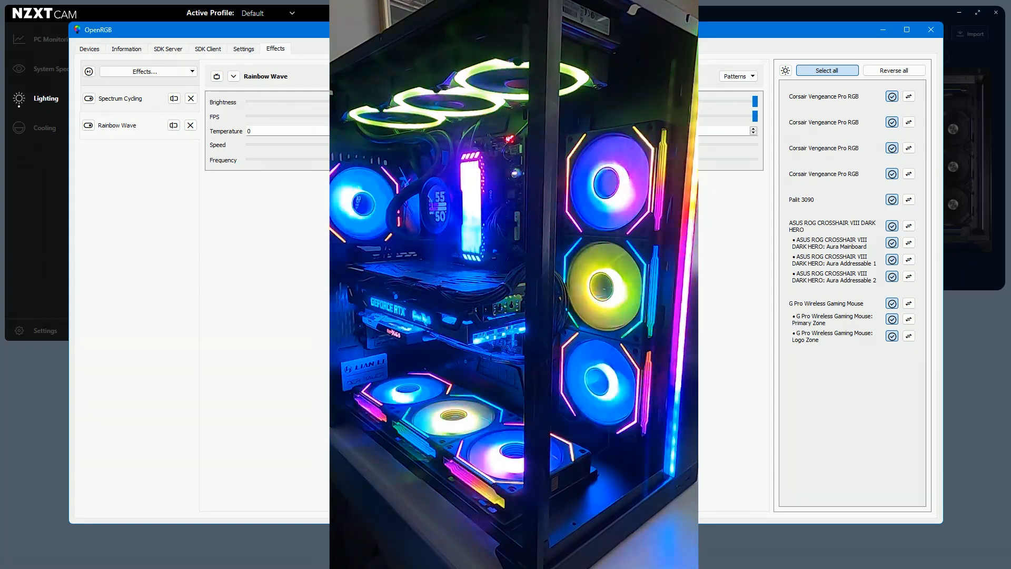
- Delete Rainbow Wave and apply Spectrum Cycling to all devices
{"action": "left_click", "coordinate": [190, 125]}
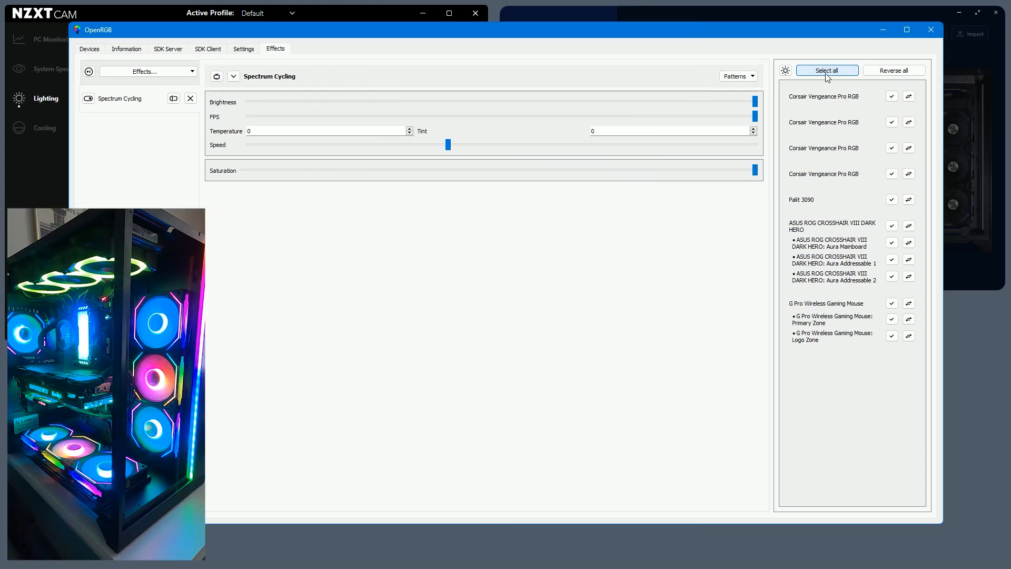
{"action": "left_click", "coordinate": [826, 70]}
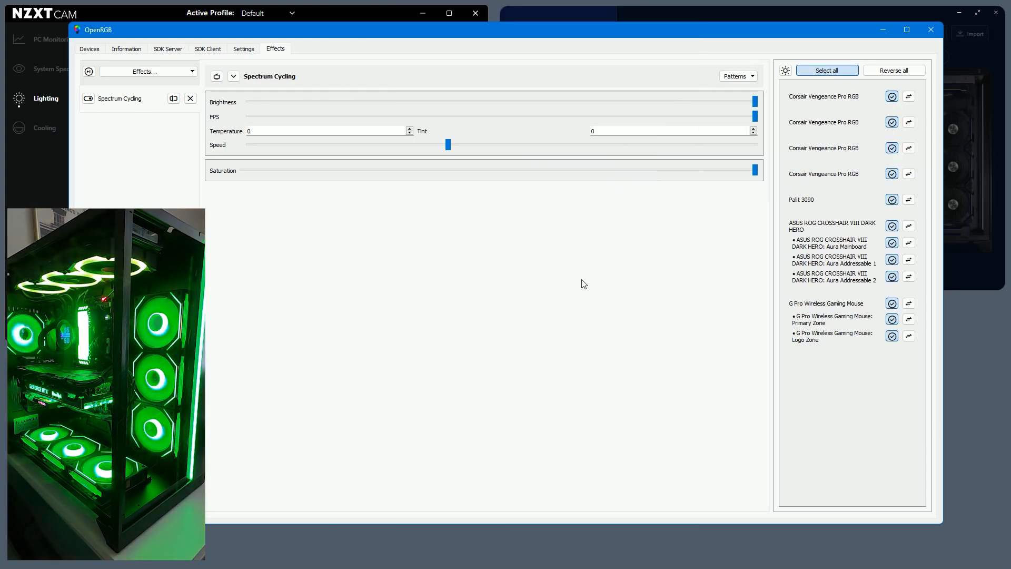